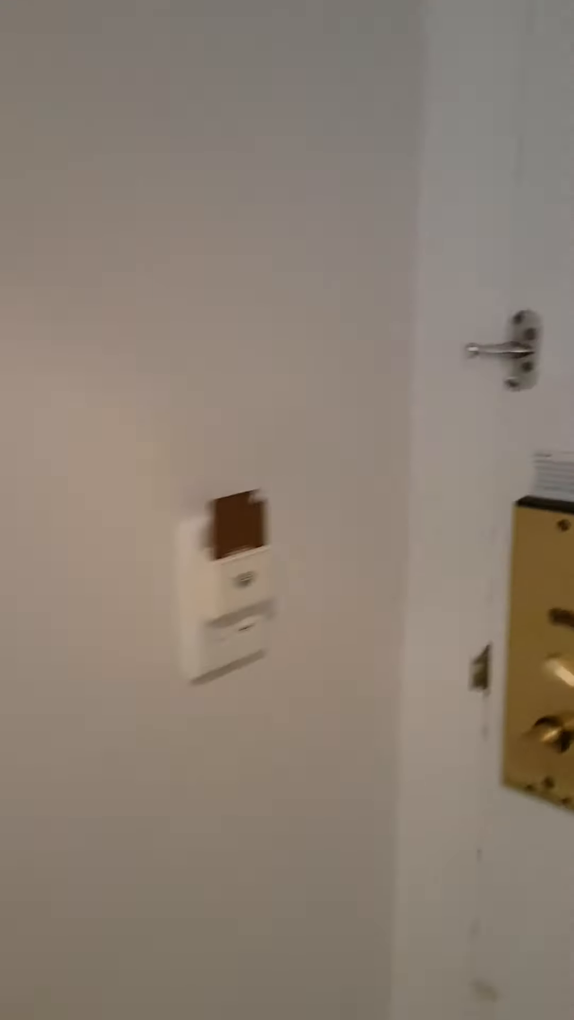
{"action": "mouse_move", "coordinate": [287, 510]}
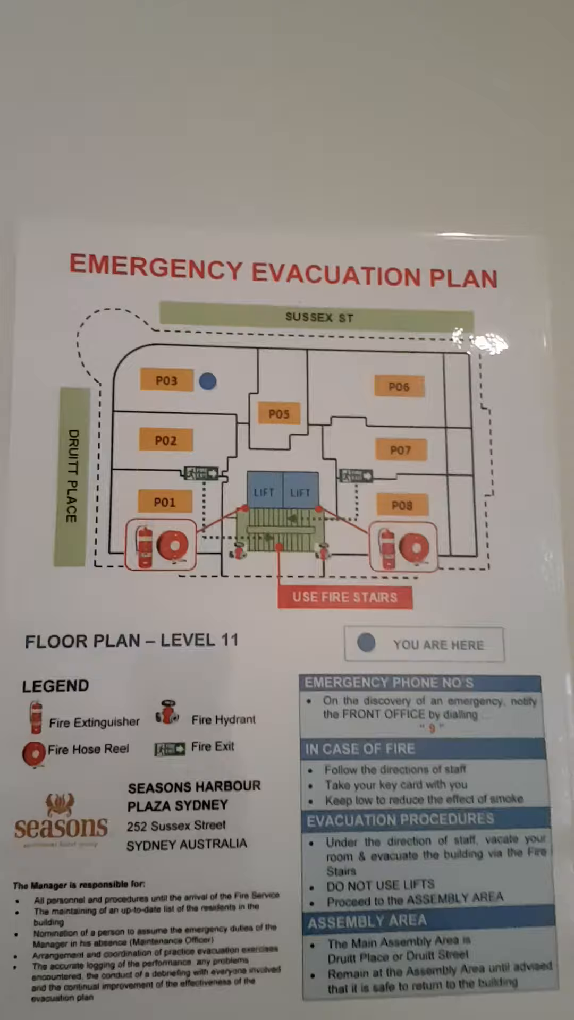